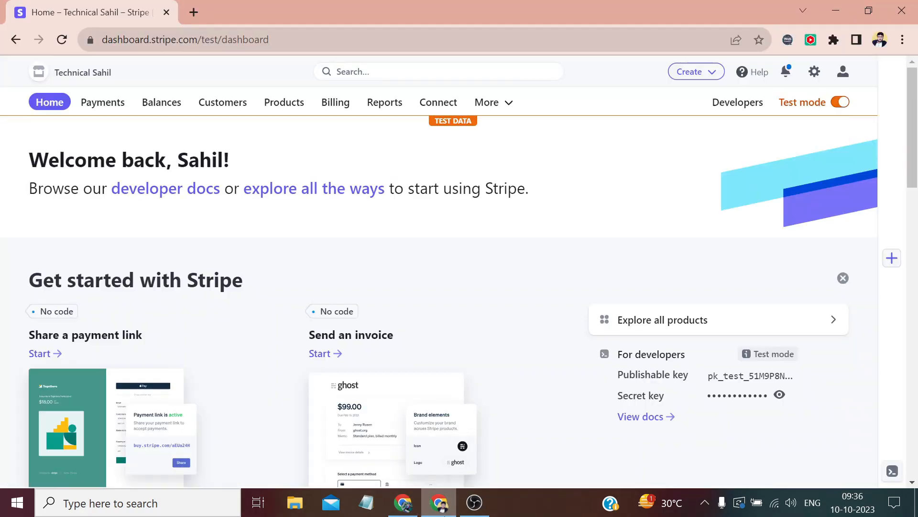
pyautogui.moveTo(712, 198)
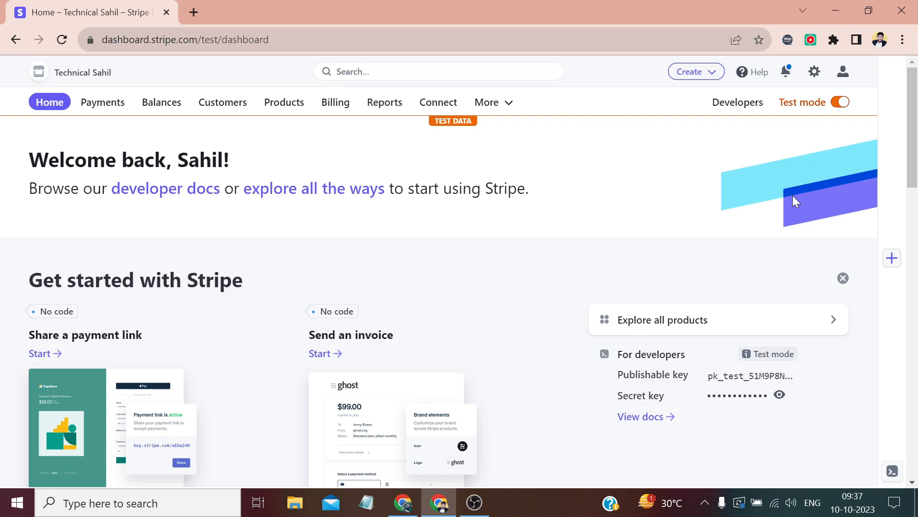
pyautogui.moveTo(750, 376)
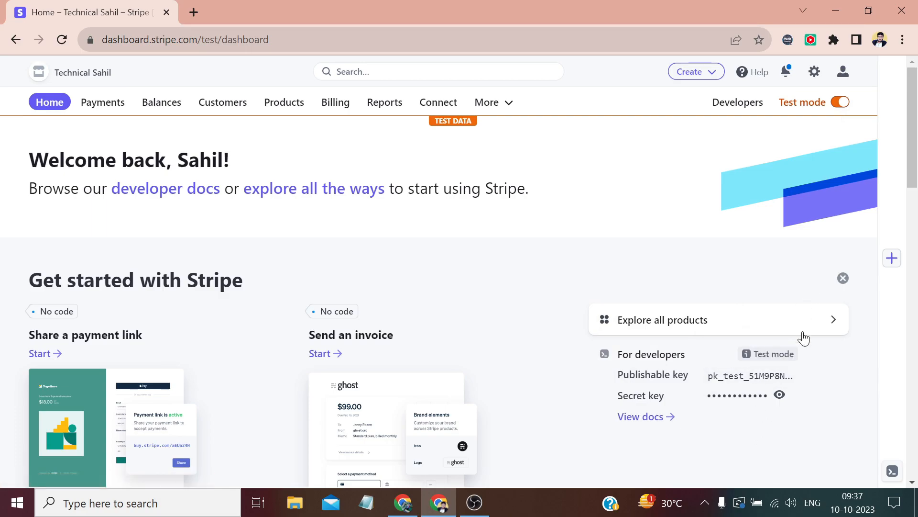
pyautogui.moveTo(815, 423)
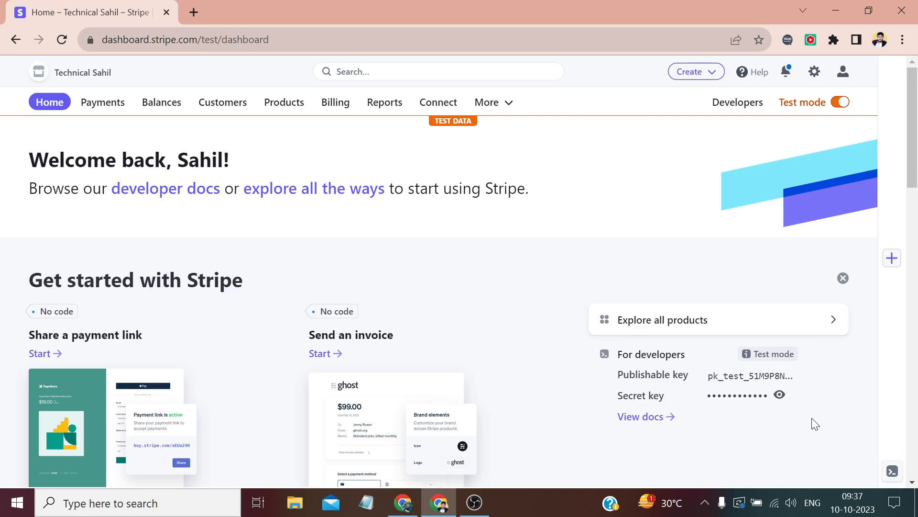
pyautogui.moveTo(755, 378)
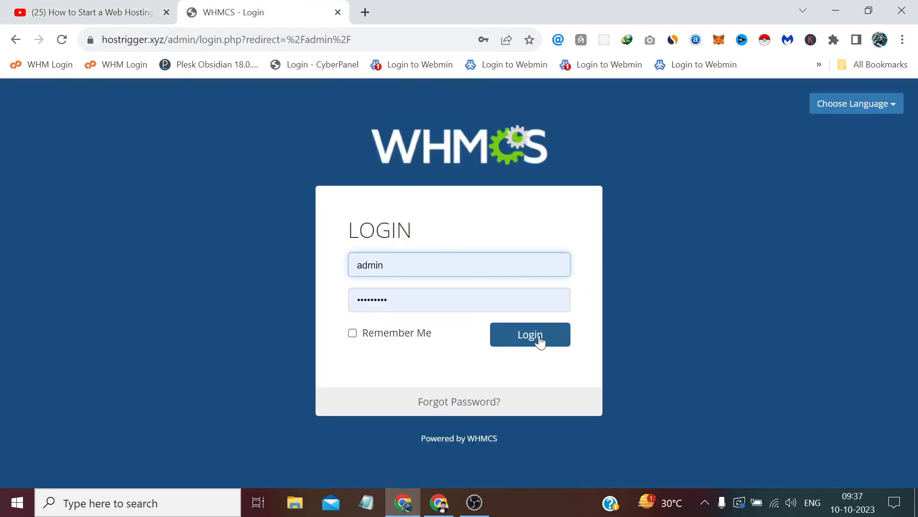
# - Sign in to the WHMCS admin area
pyautogui.click(529, 334)
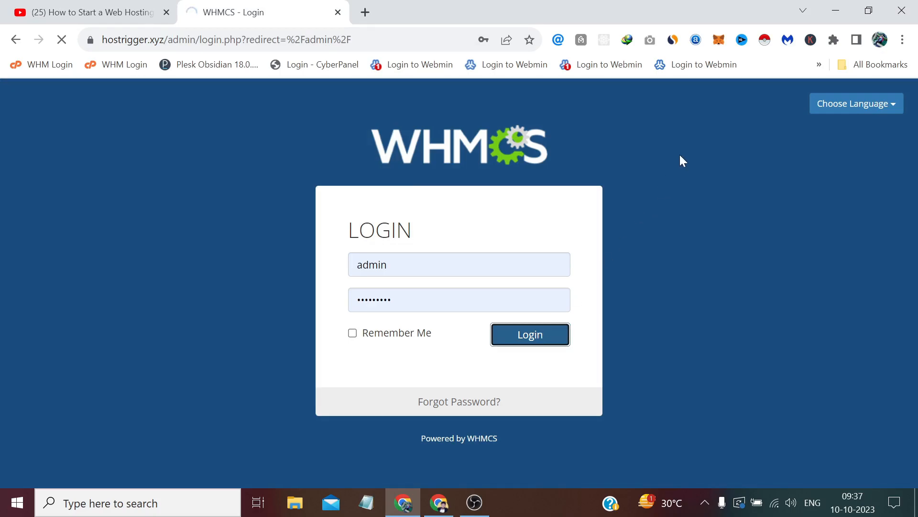
pyautogui.click(529, 333)
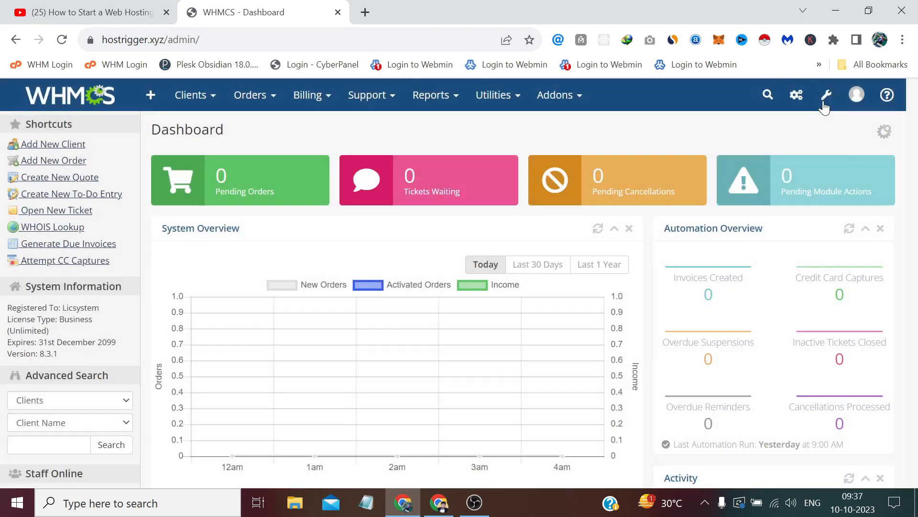
# - Reach Payment Gateways from System Settings by searching 'pay'
pyautogui.click(826, 95)
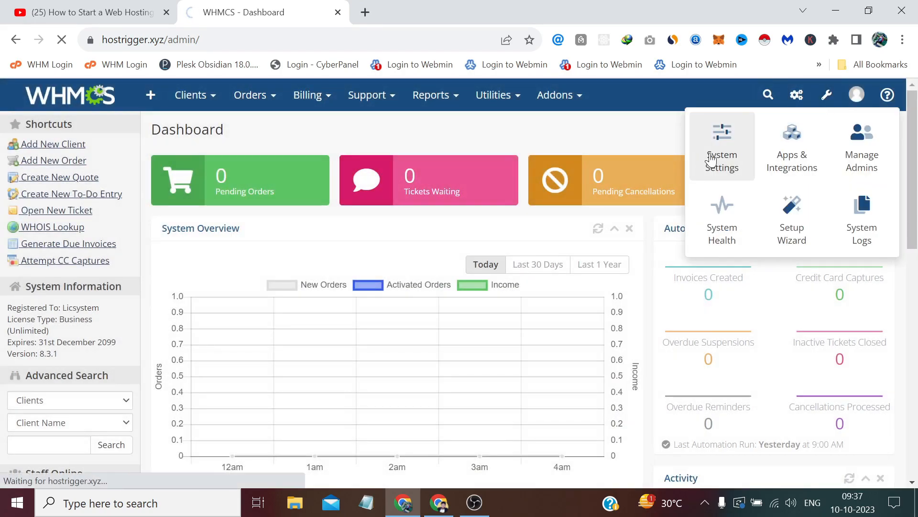
pyautogui.click(722, 146)
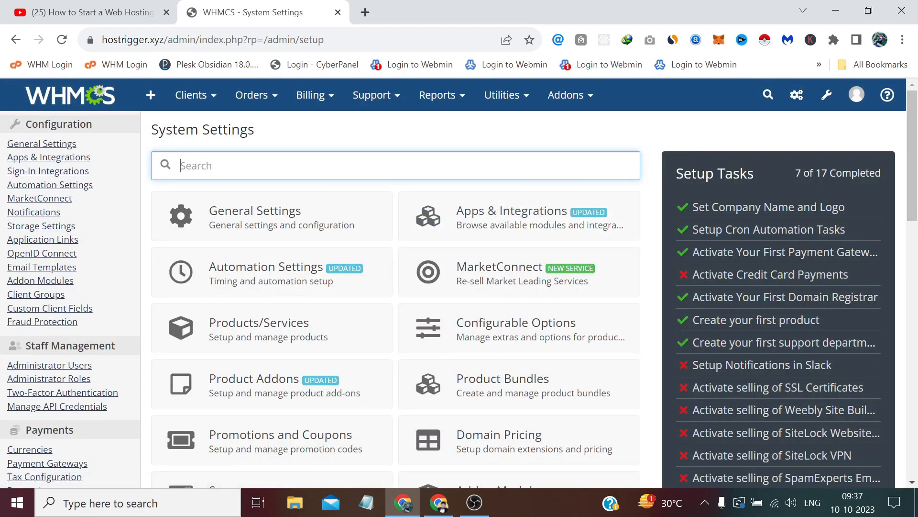
pyautogui.write('paym')
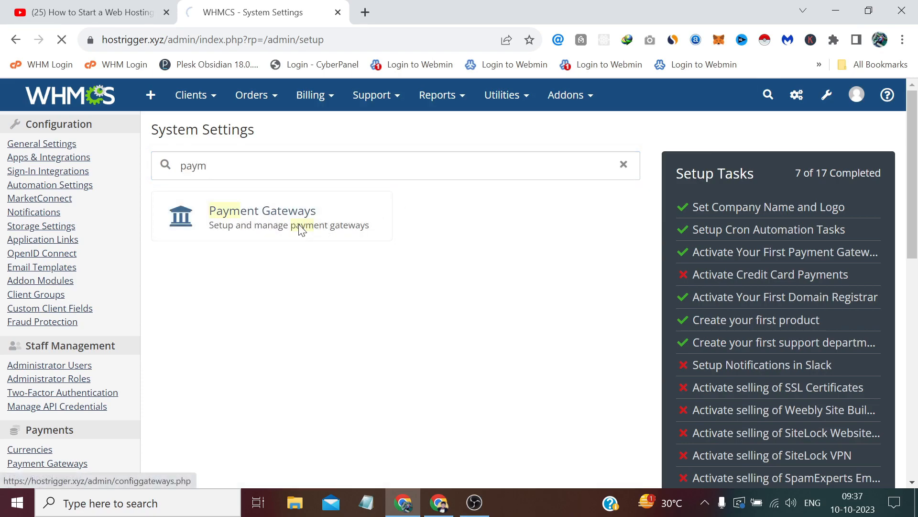
pyautogui.click(262, 211)
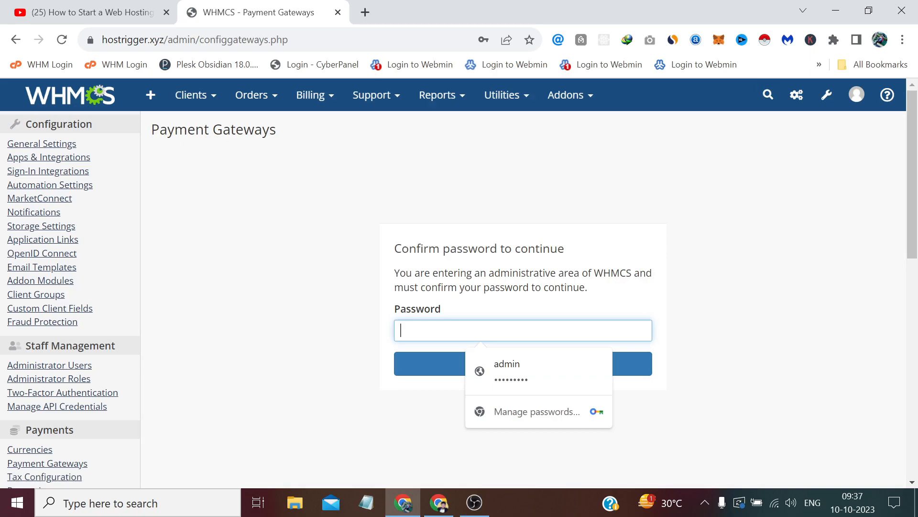
# - Confirm the saved admin password to enter the gateway settings
pyautogui.click(506, 371)
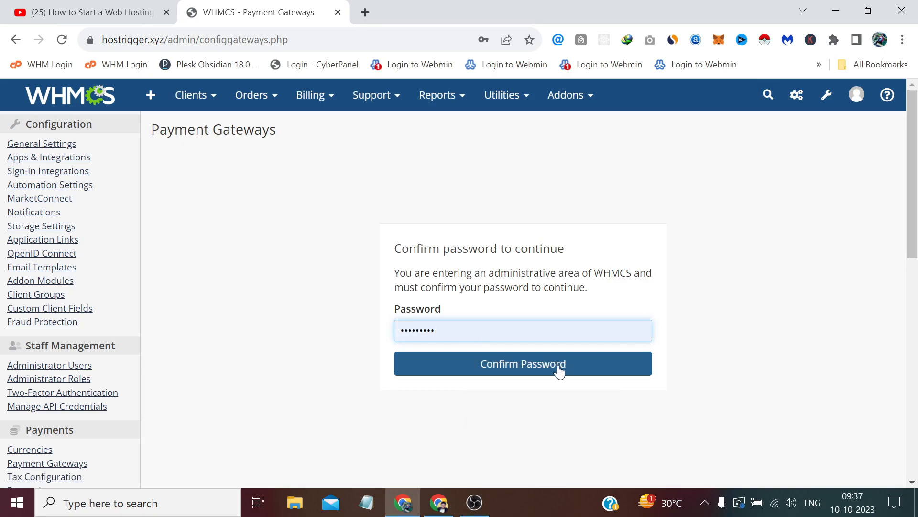
pyautogui.click(522, 364)
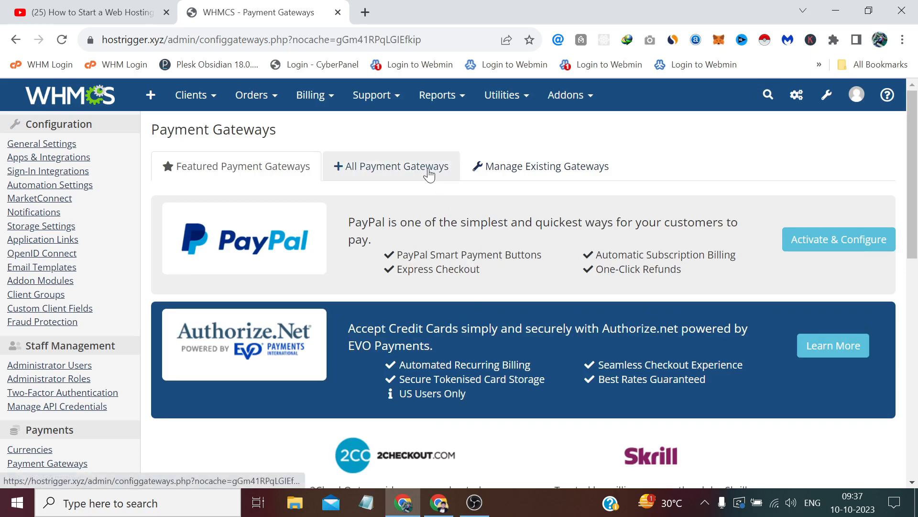
# - Show all available payment gateways and scroll down to Stripe
pyautogui.click(391, 166)
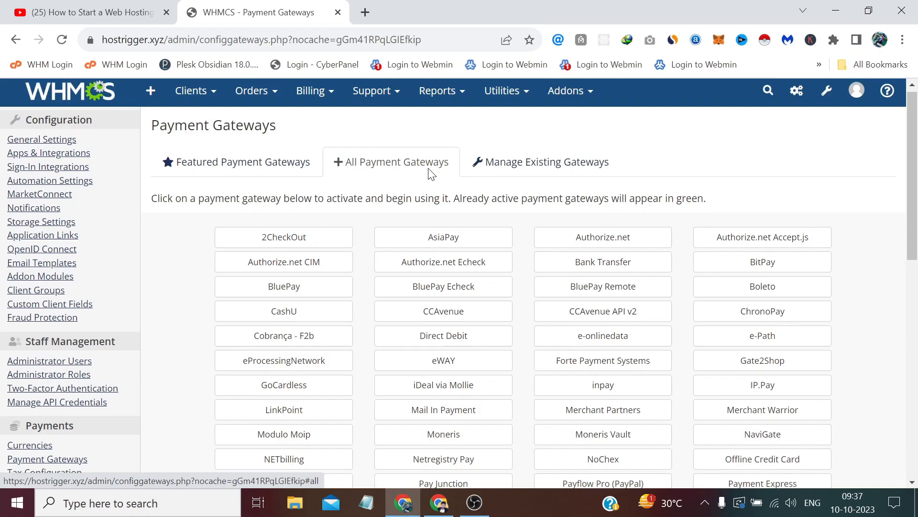
pyautogui.scroll(-3)
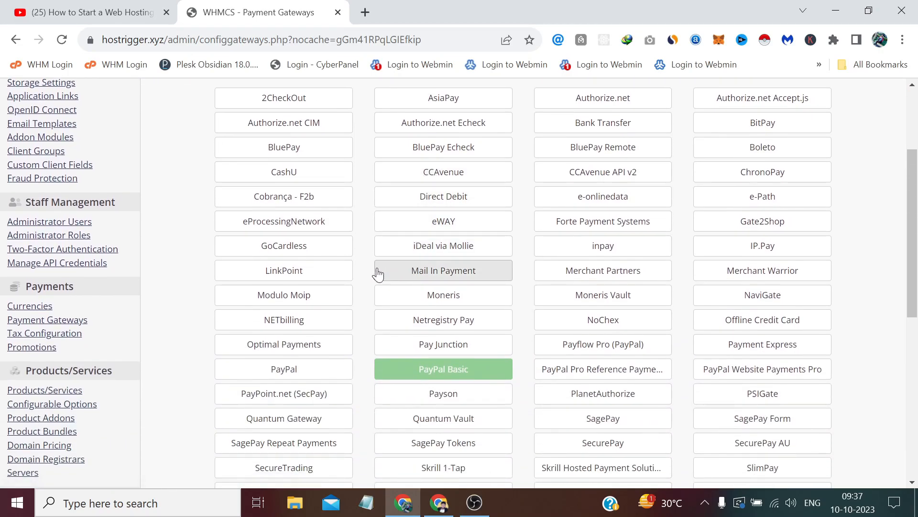
pyautogui.scroll(-3)
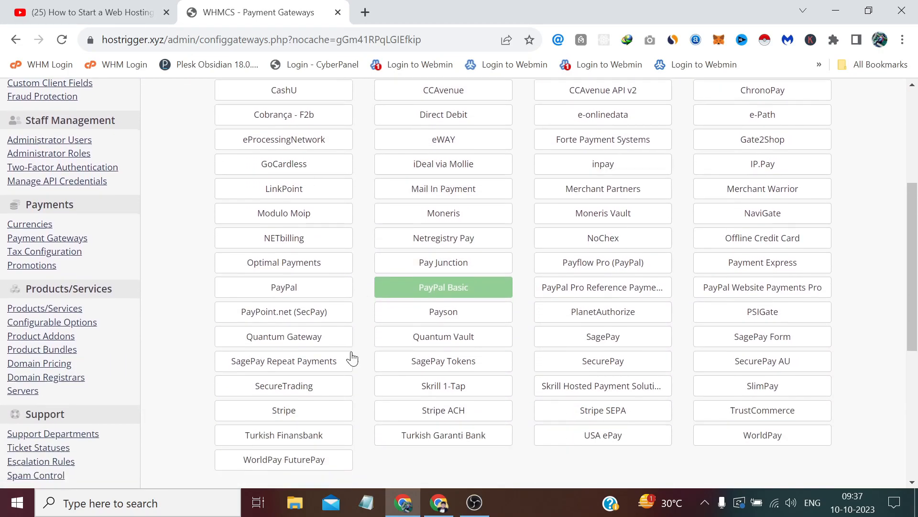
pyautogui.scroll(-3)
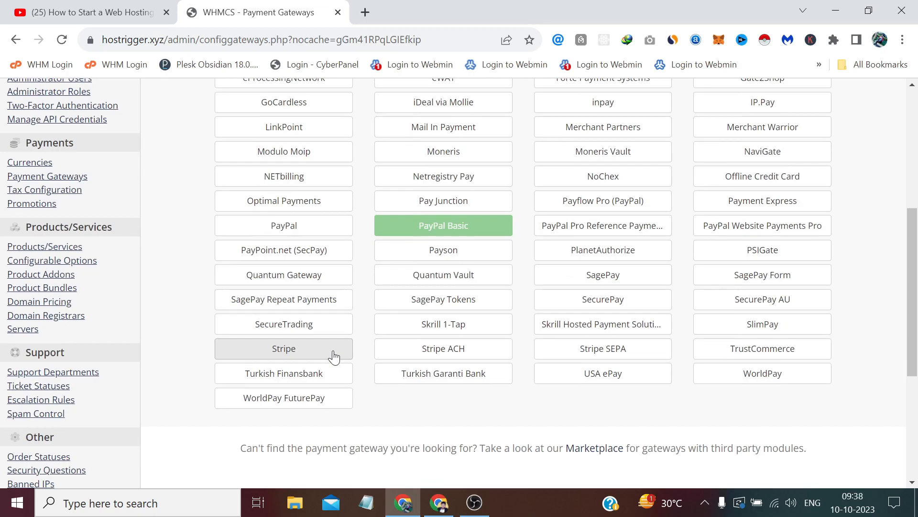
# - Activate the Stripe gateway and name it Debit/Credit Card
pyautogui.click(283, 348)
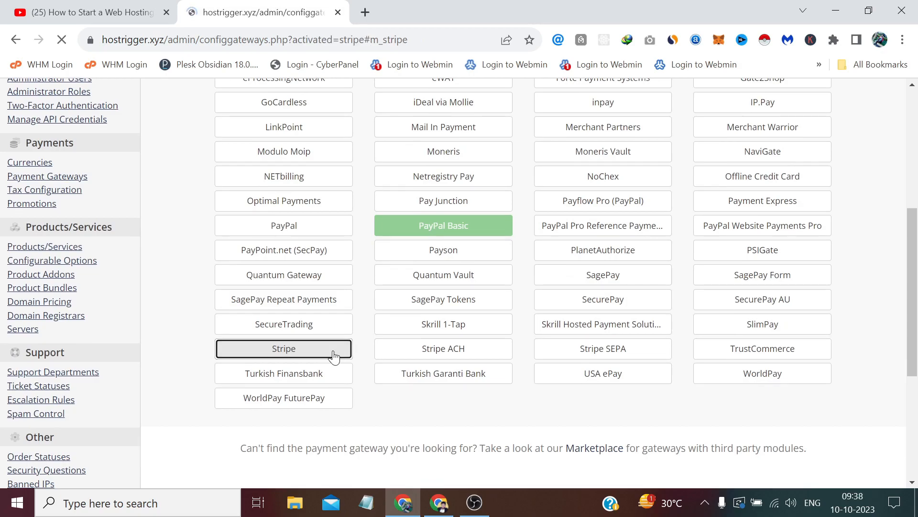
pyautogui.click(283, 348)
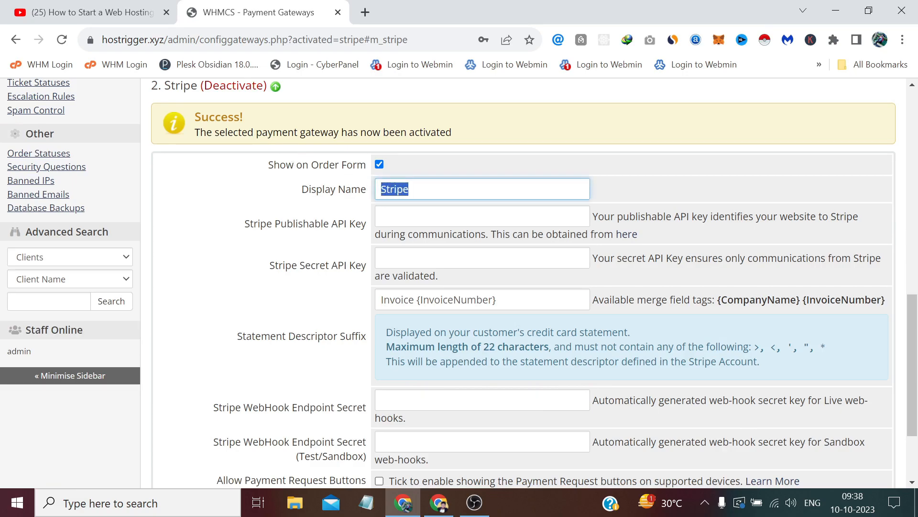
pyautogui.write('Debit/')
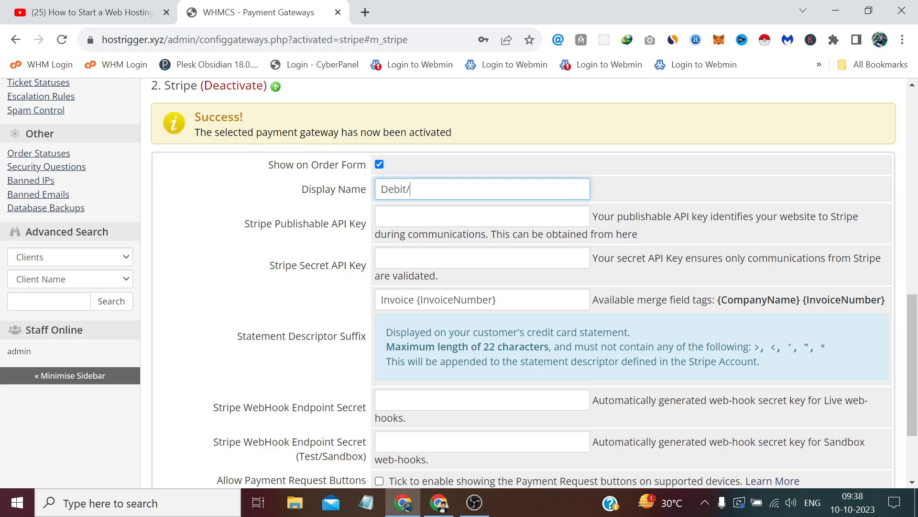
pyautogui.write('Credit Ca')
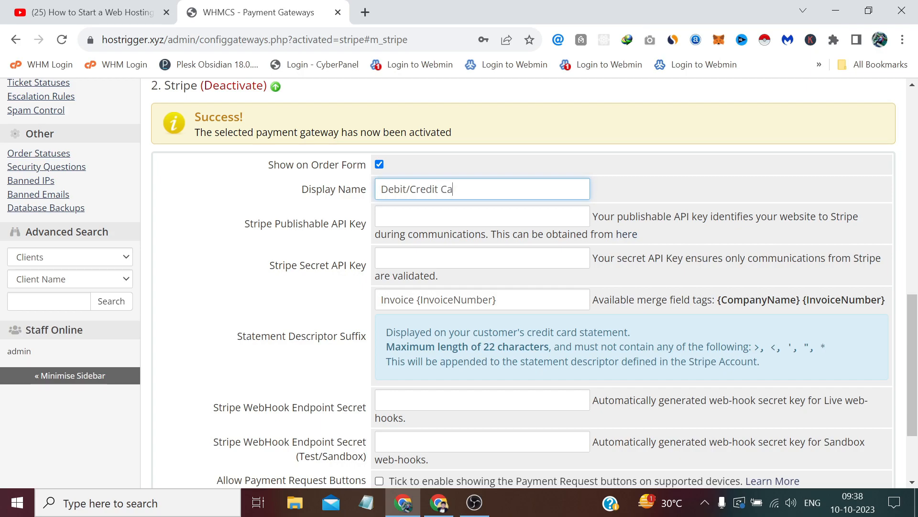
pyautogui.write('rd')
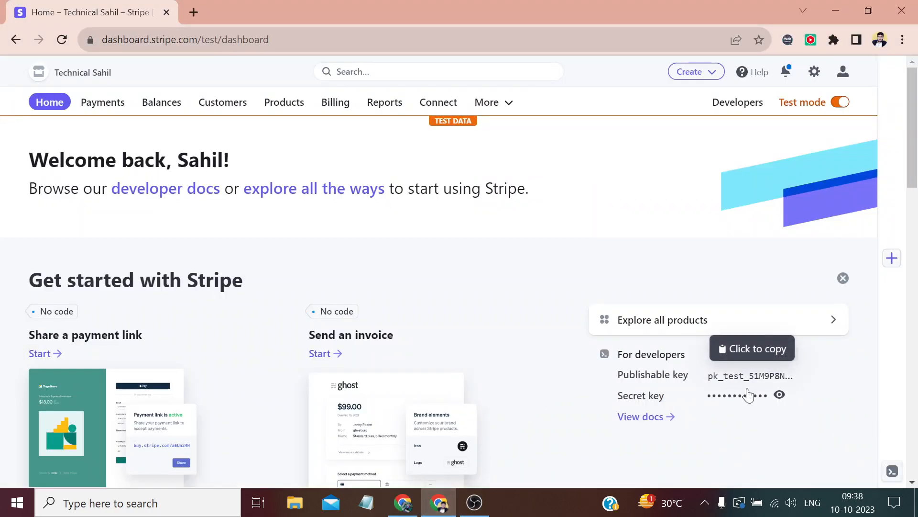
# - Paste the Stripe test publishable key into the Publishable API Key field
pyautogui.click(252, 13)
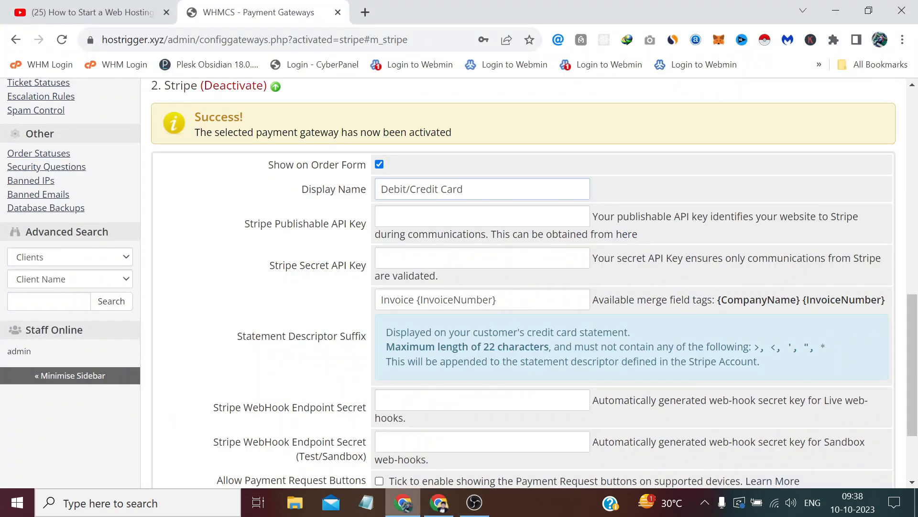
pyautogui.rightClick(481, 215)
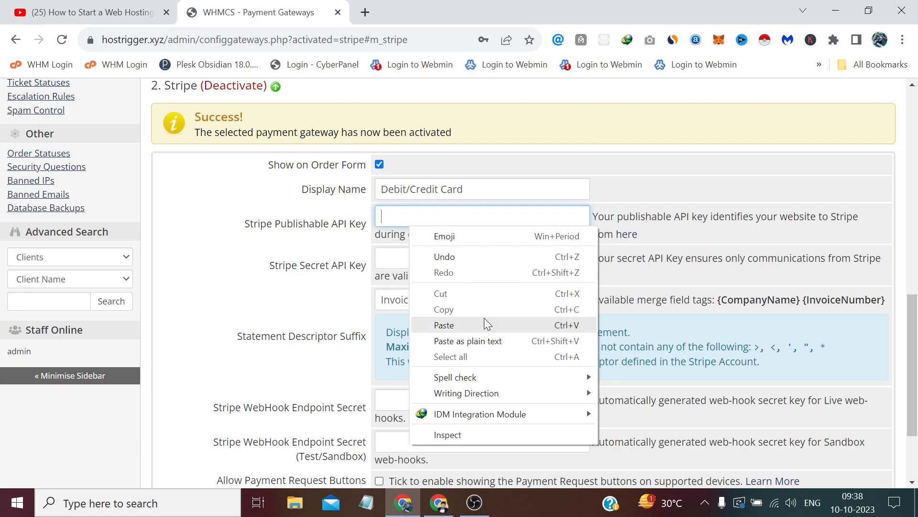
pyautogui.click(444, 325)
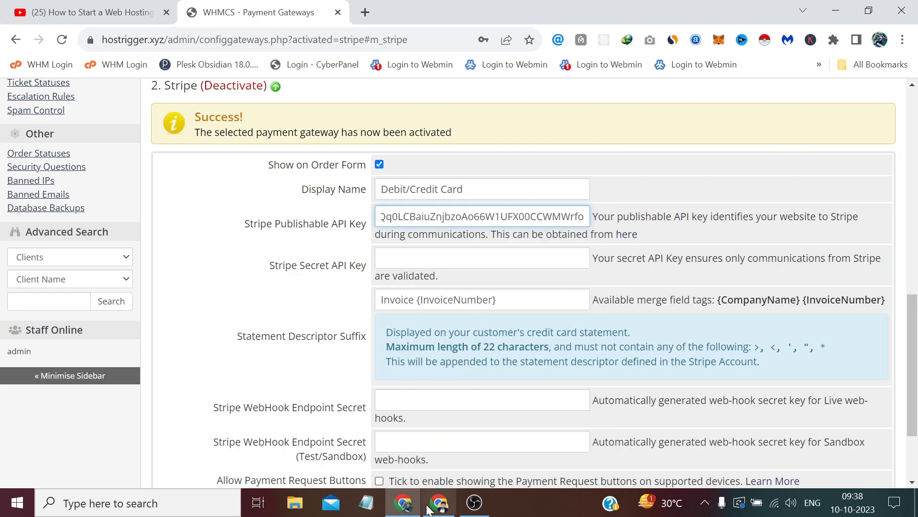
# - Copy the test secret key from Stripe and enter it as the Secret API Key
pyautogui.click(436, 502)
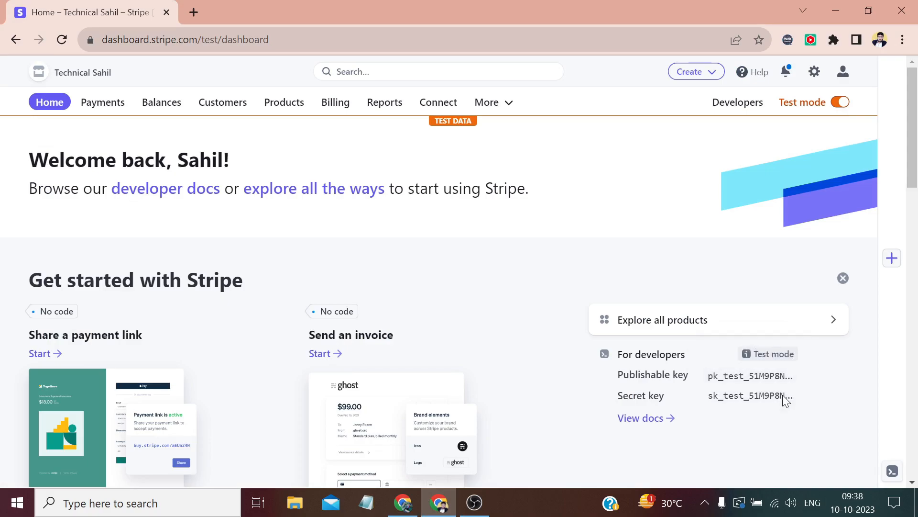
pyautogui.click(750, 375)
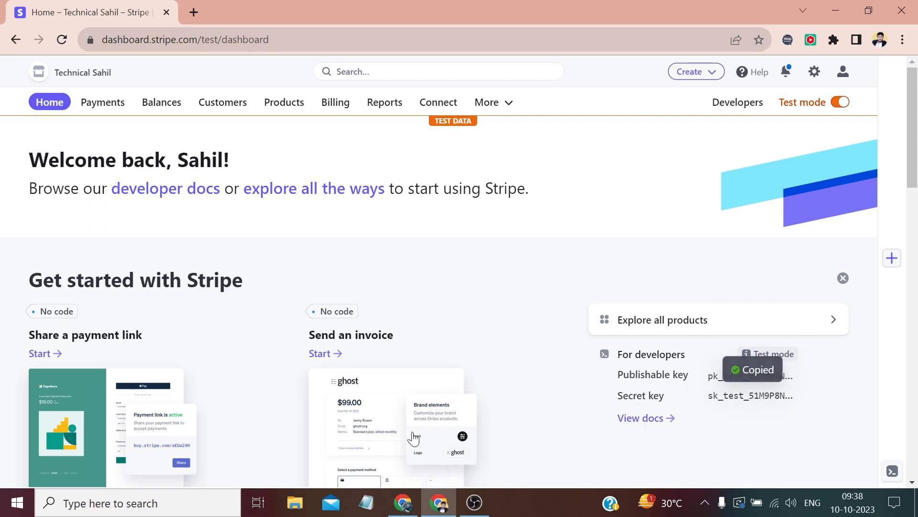
pyautogui.click(252, 13)
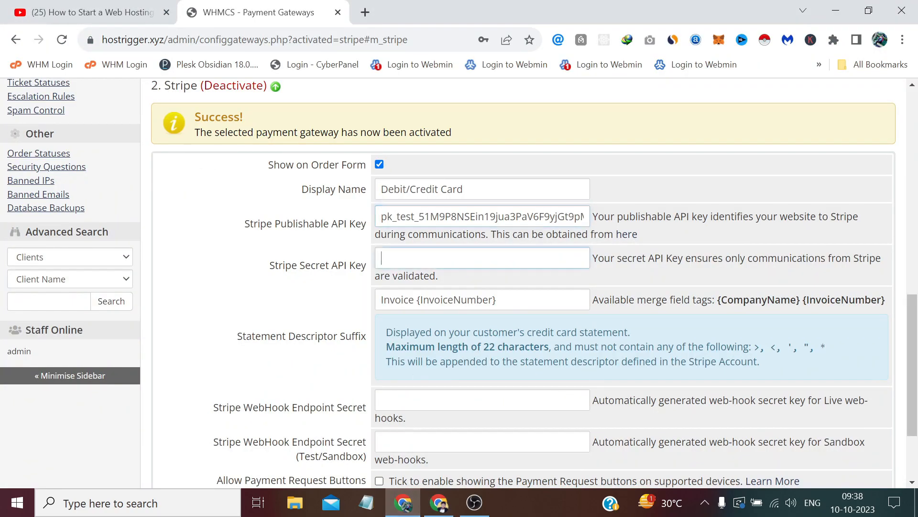
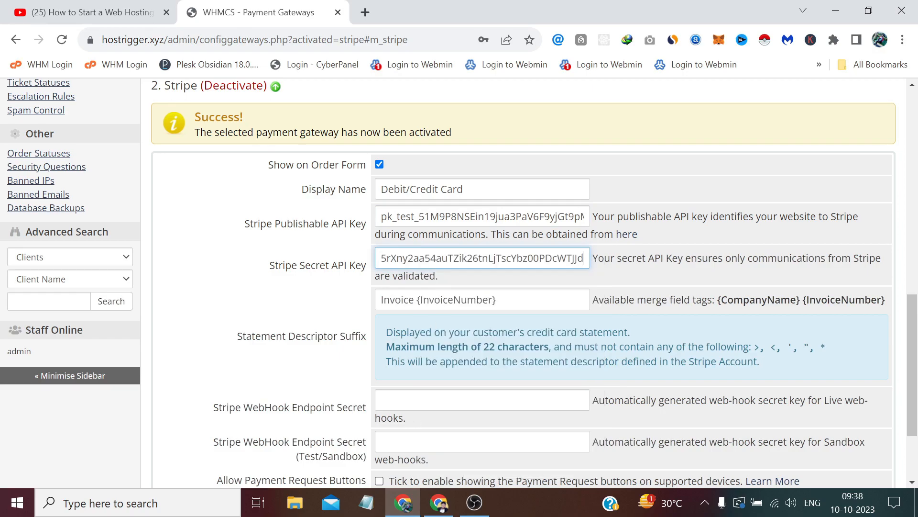
pyautogui.scroll(-3)
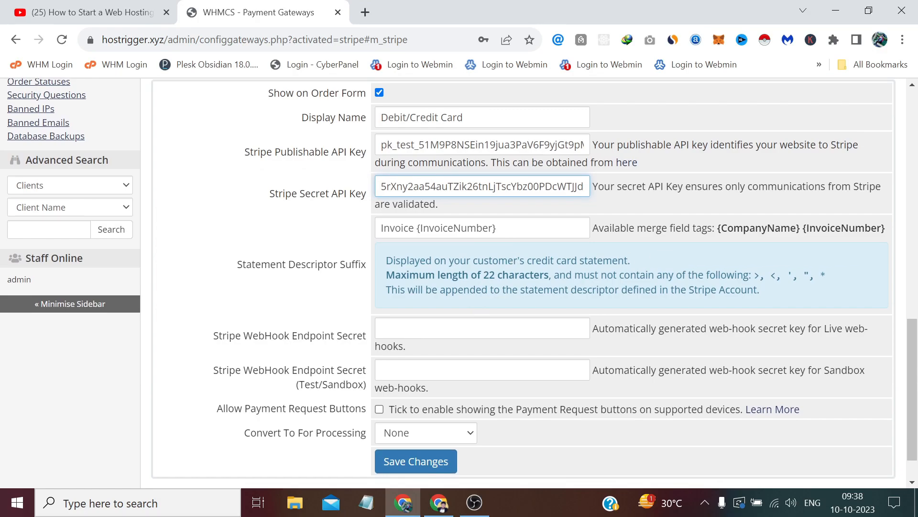
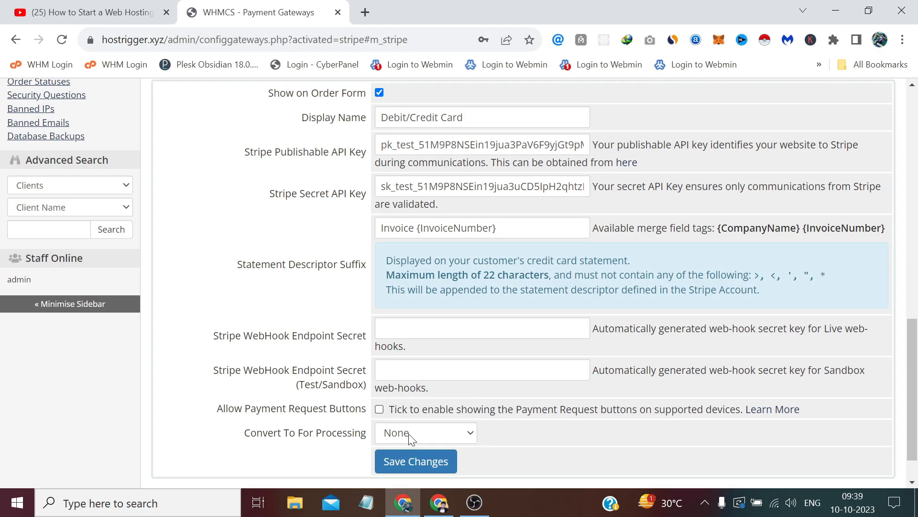
# - Complete the sk_test secret key and choose INR as the processing currency
pyautogui.click(425, 432)
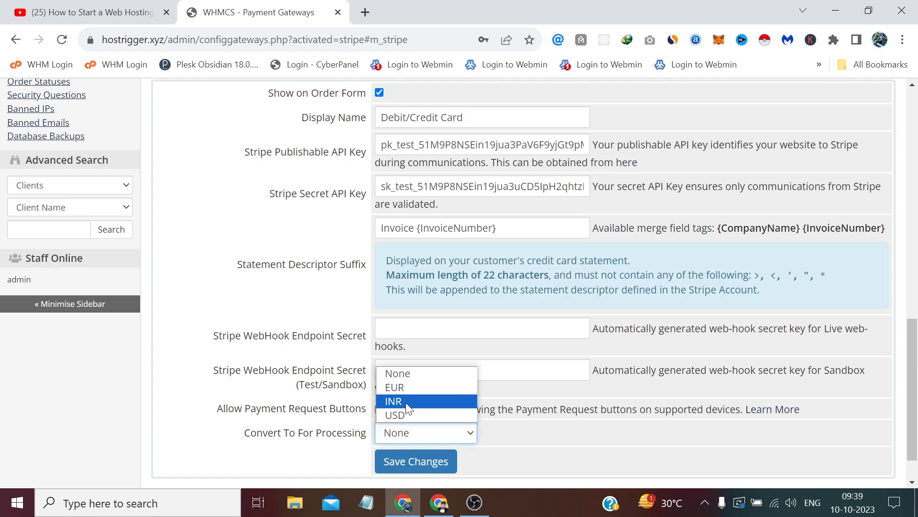
pyautogui.click(394, 400)
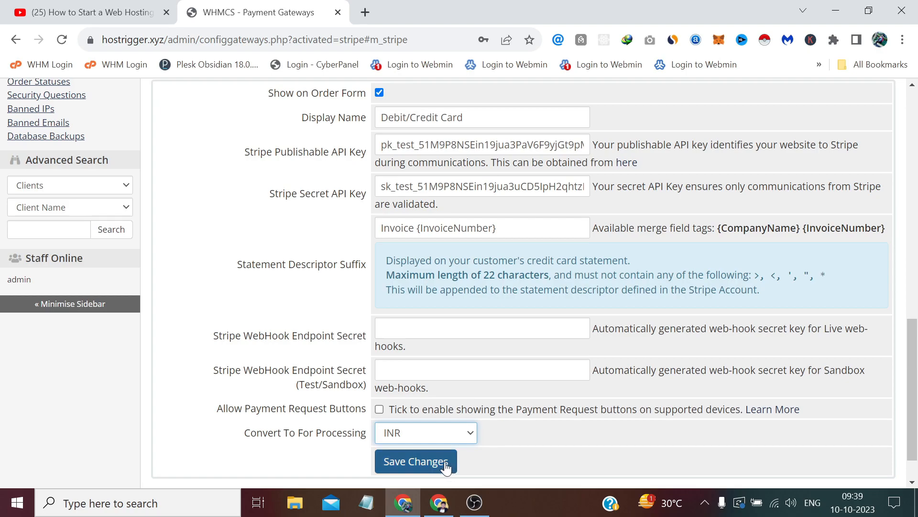
# - Save the Stripe gateway settings
pyautogui.click(415, 461)
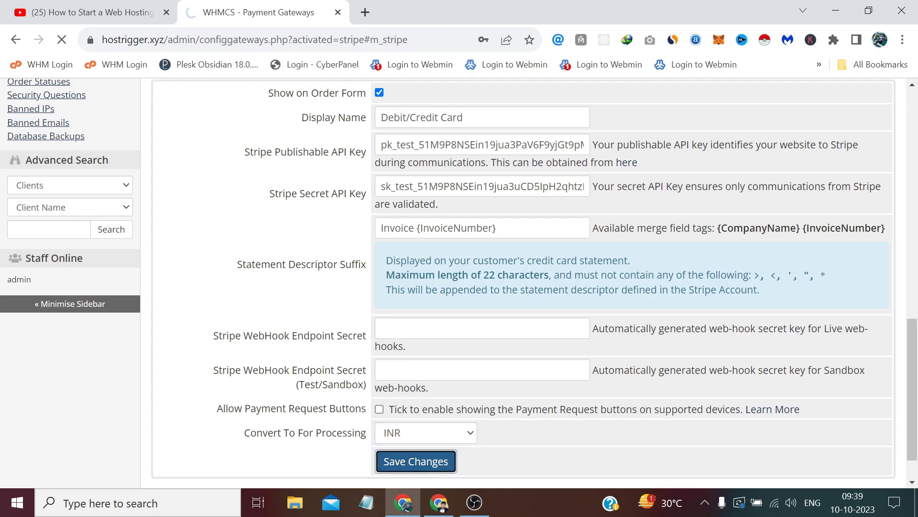
pyautogui.click(415, 461)
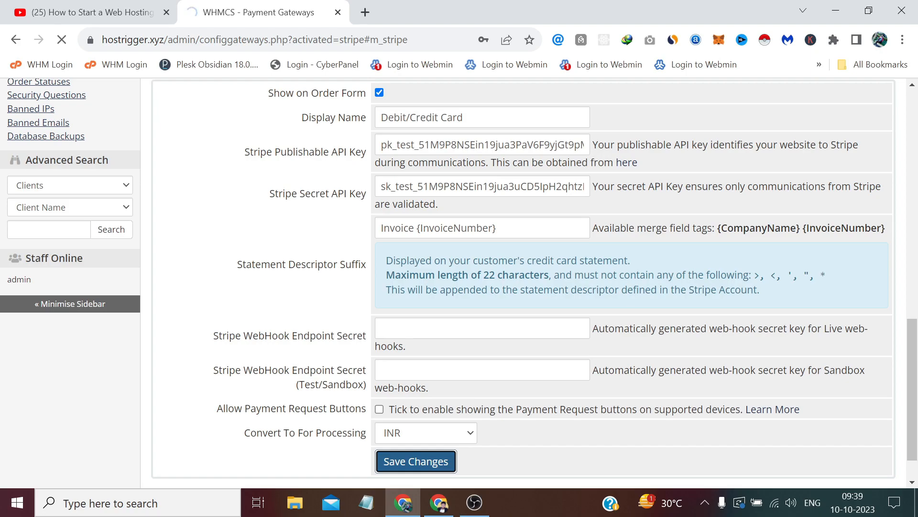
pyautogui.click(415, 461)
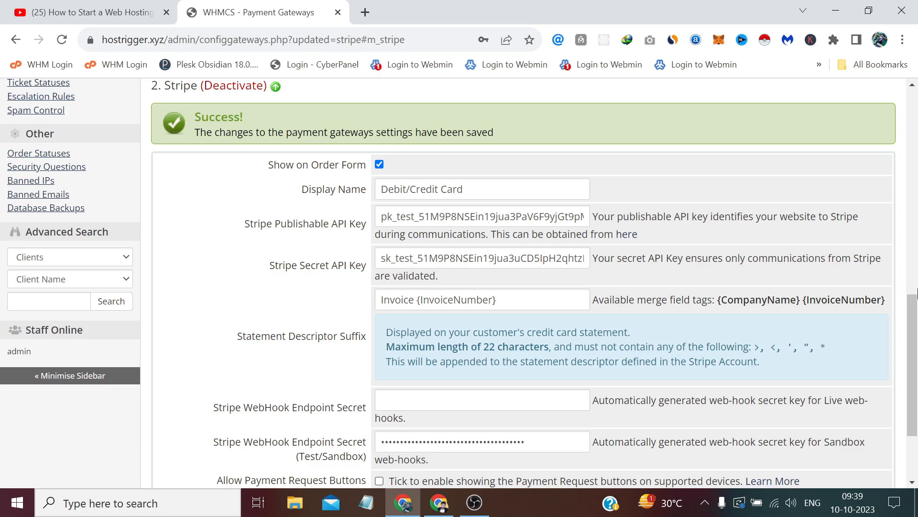
# - Verify the saved INR conversion, then switch back to the Stripe dashboard
pyautogui.scroll(-3)
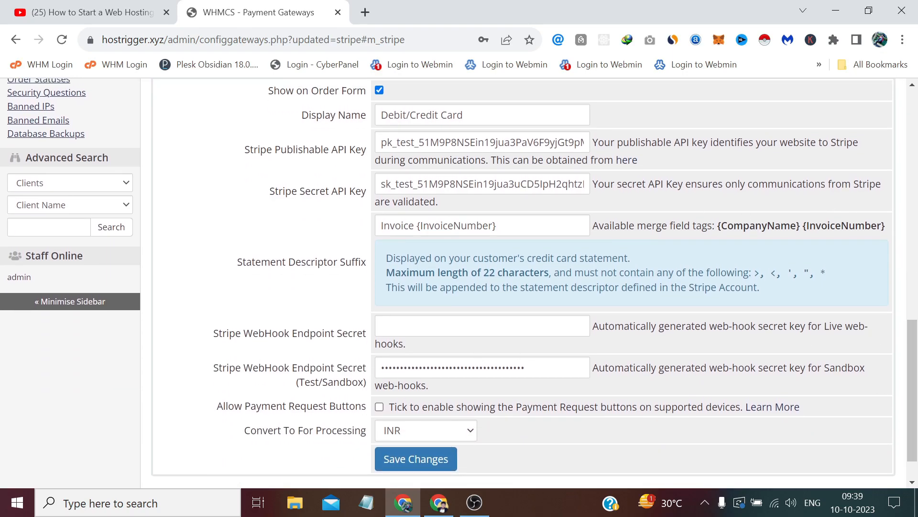
pyautogui.click(438, 503)
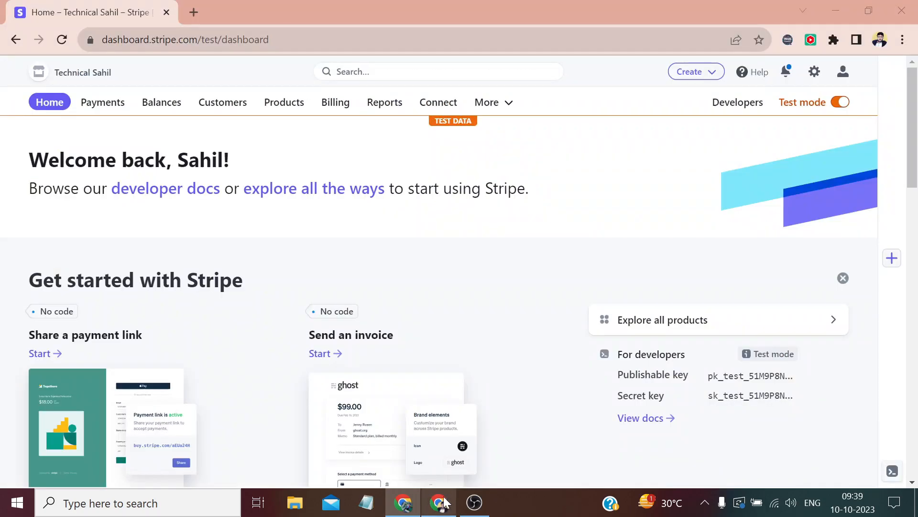